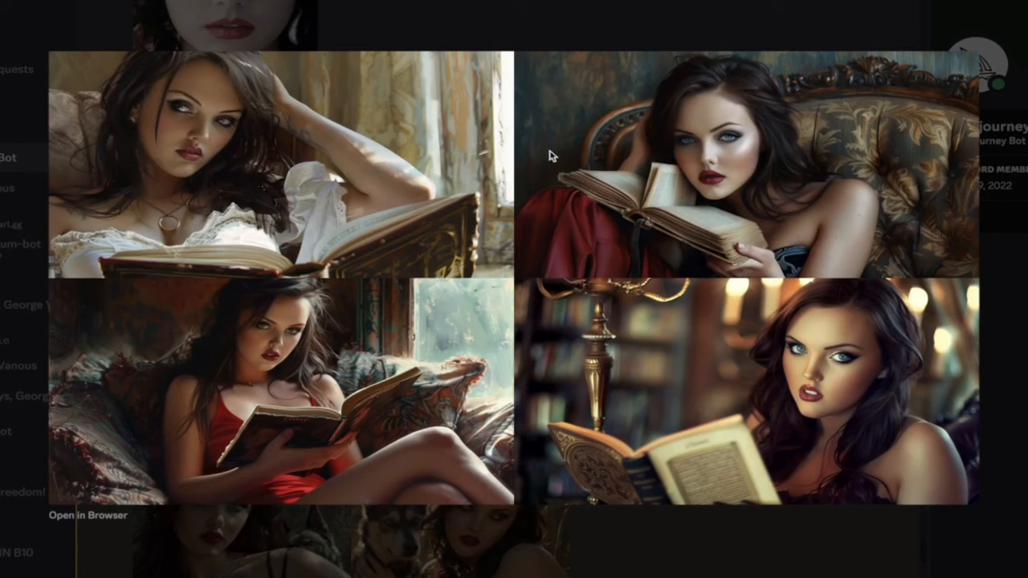
mouse_move(674, 201)
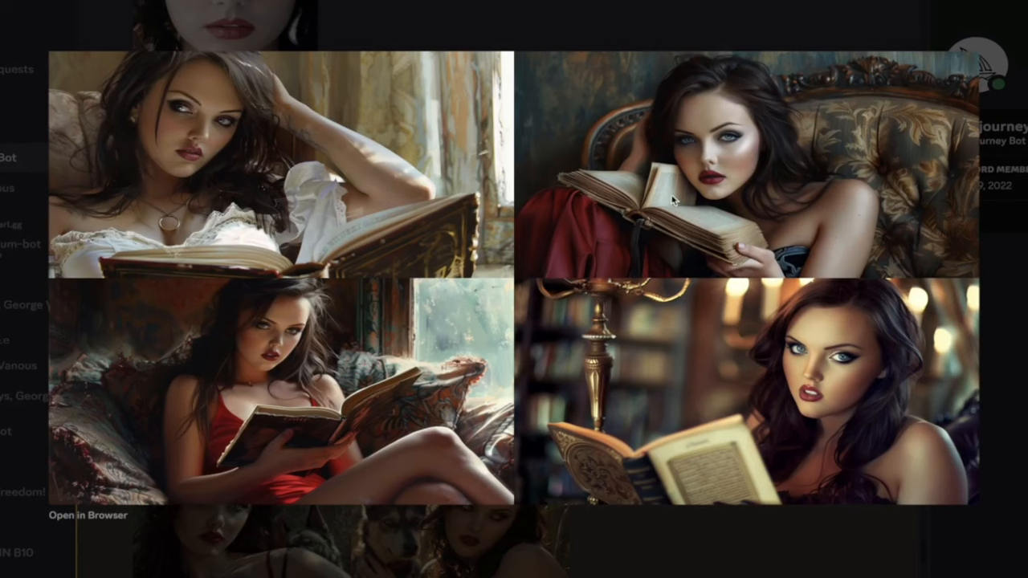
mouse_move(742, 82)
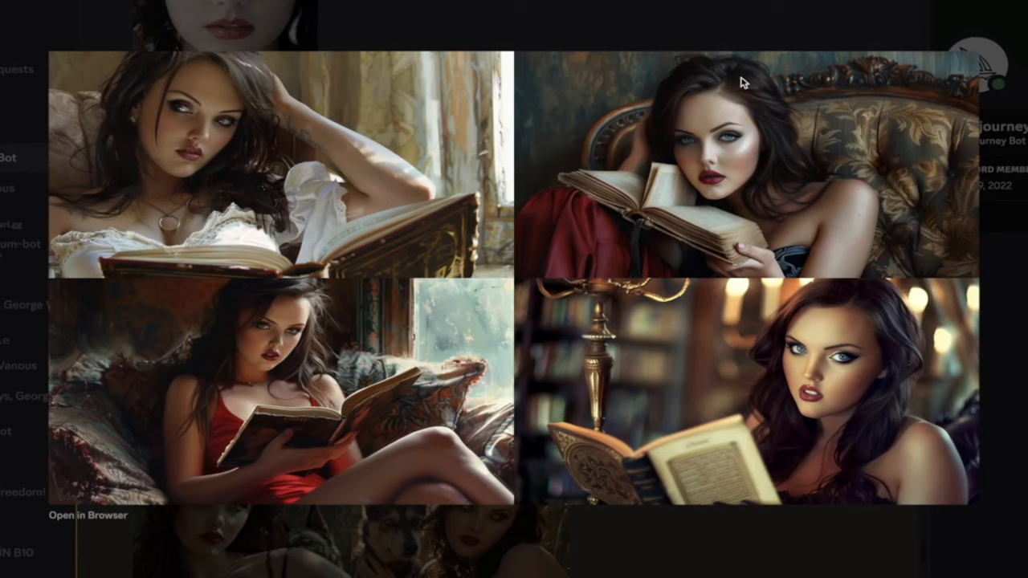
Step: Attach redhead.webp from the Movies folder to a new Midjourney Bot message
scroll(down, 3)
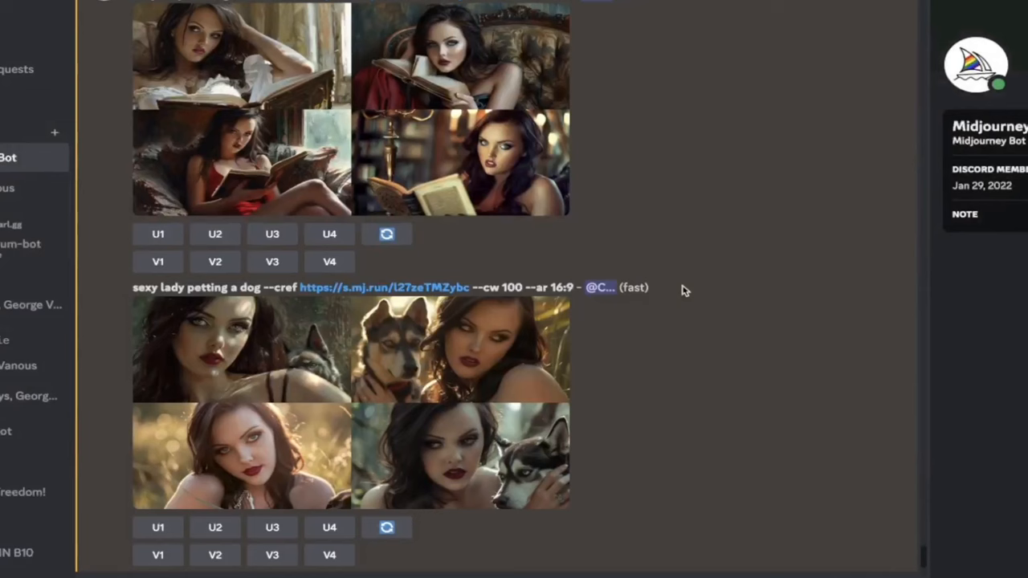
mouse_move(450, 172)
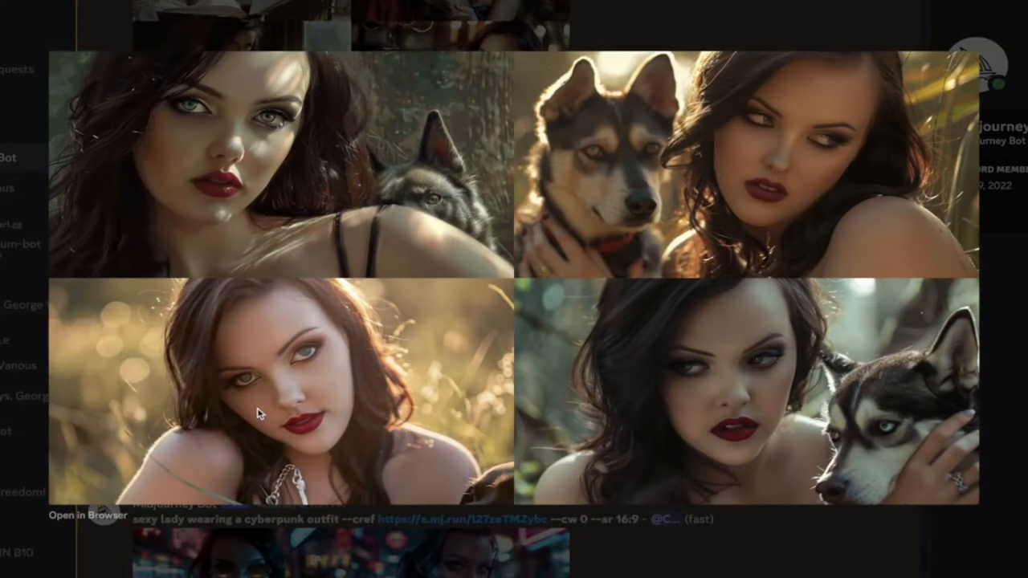
mouse_move(719, 145)
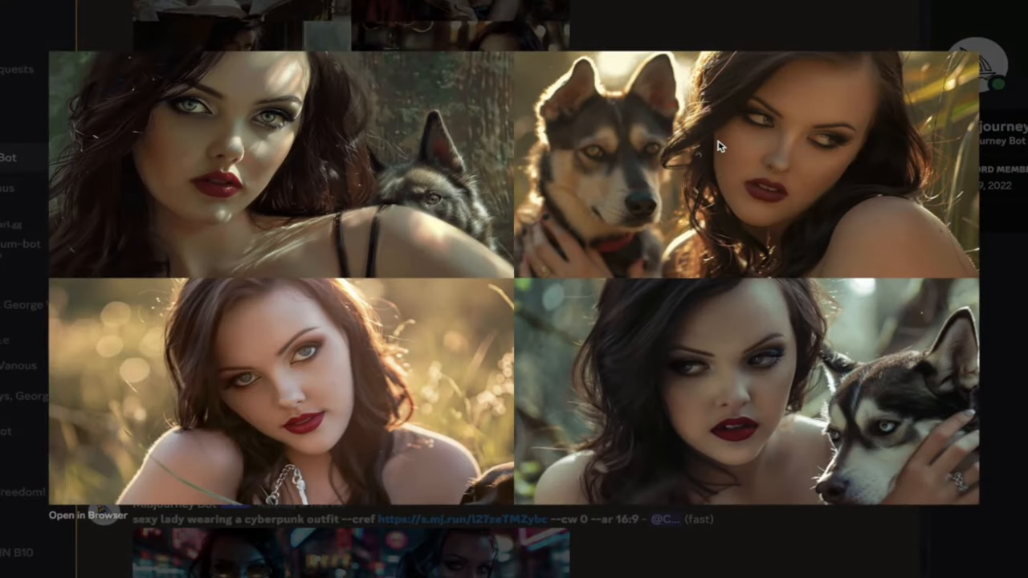
mouse_move(714, 23)
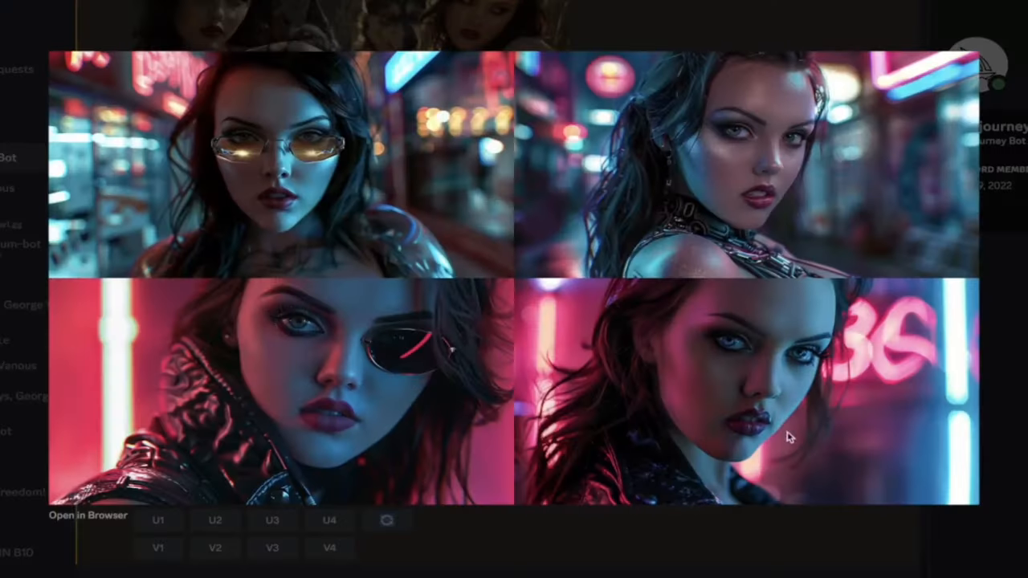
scroll(down, 3)
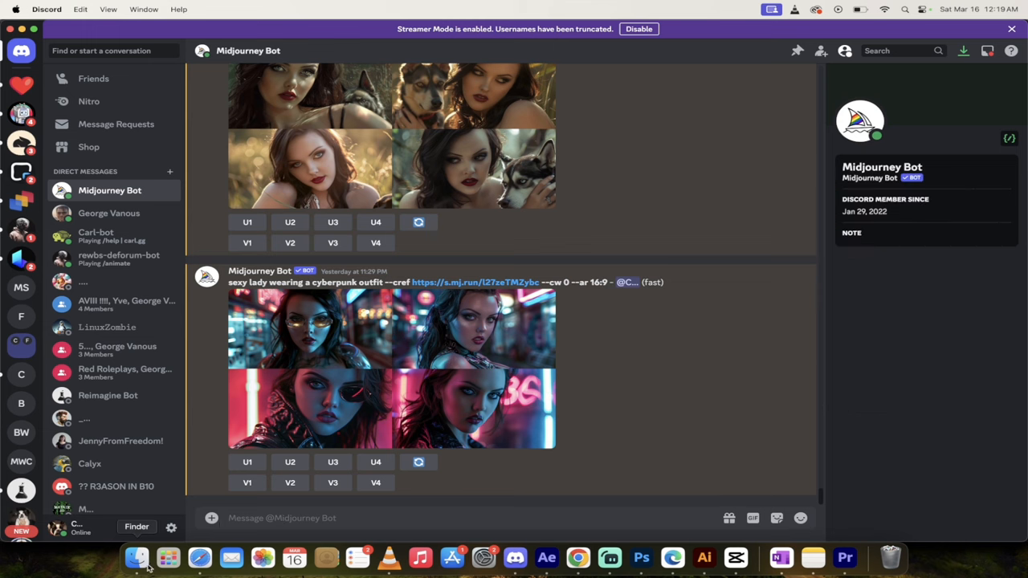
click(137, 556)
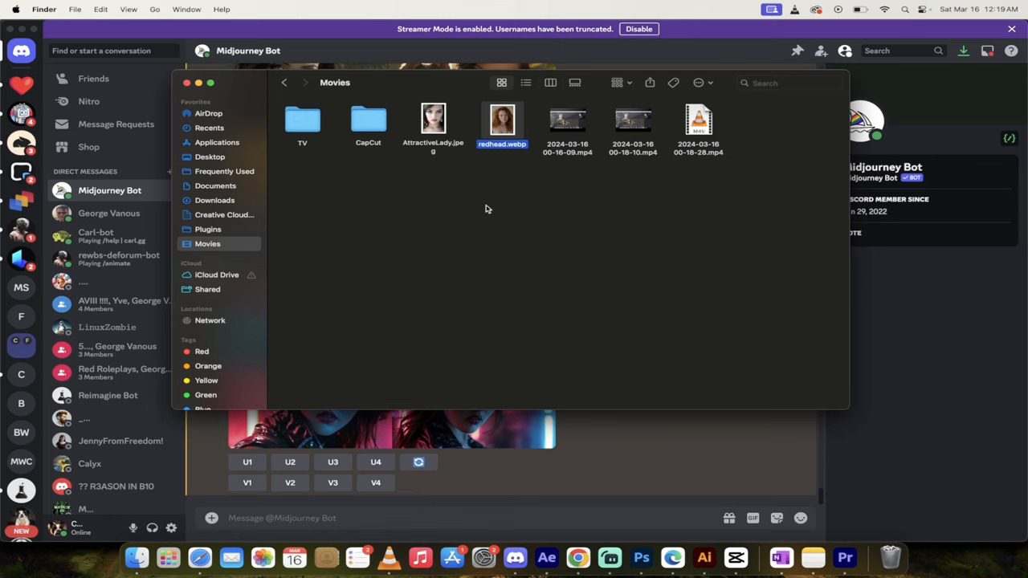
drag(501, 120, 520, 233)
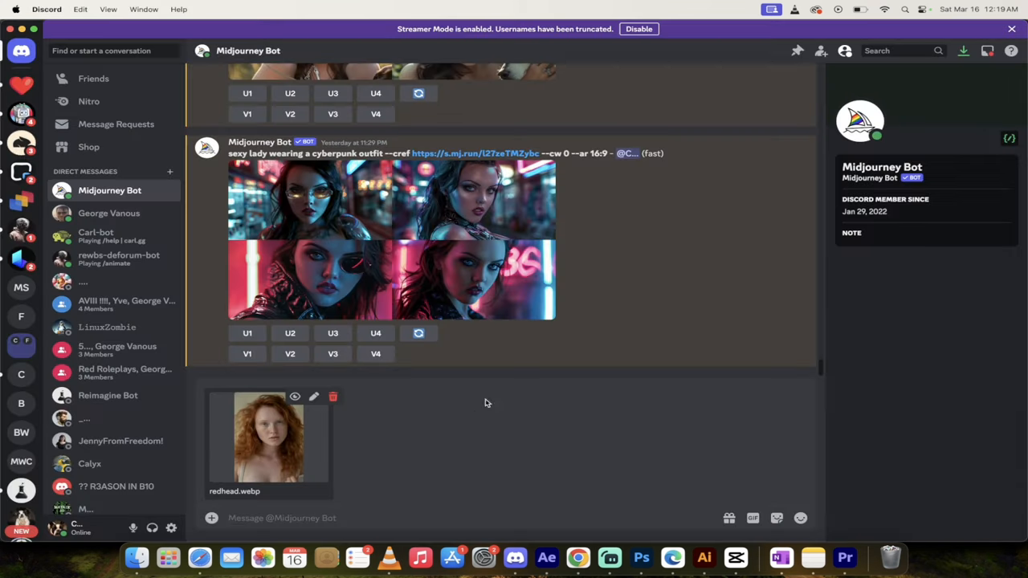
mouse_move(436, 427)
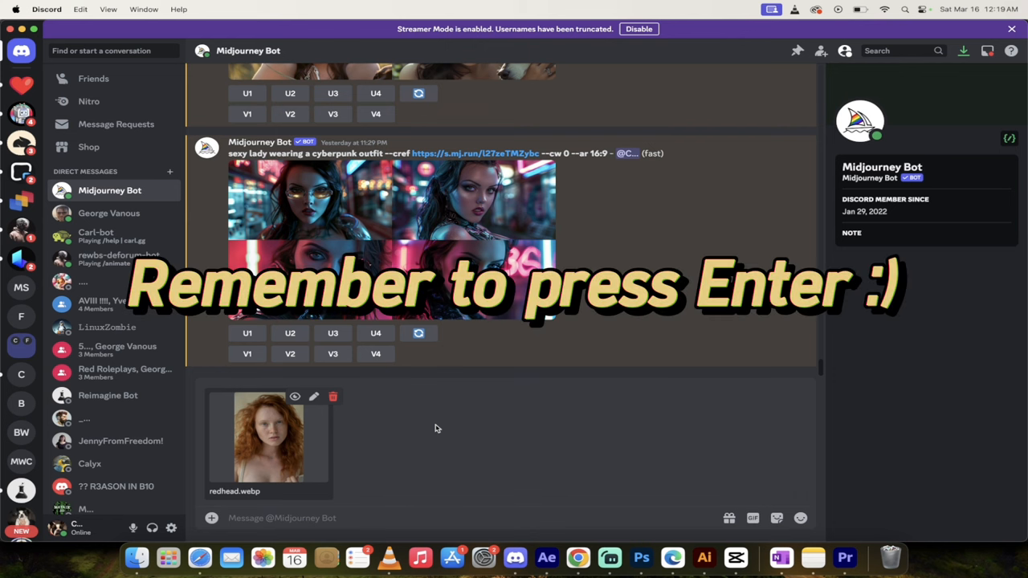
scroll(down, 3)
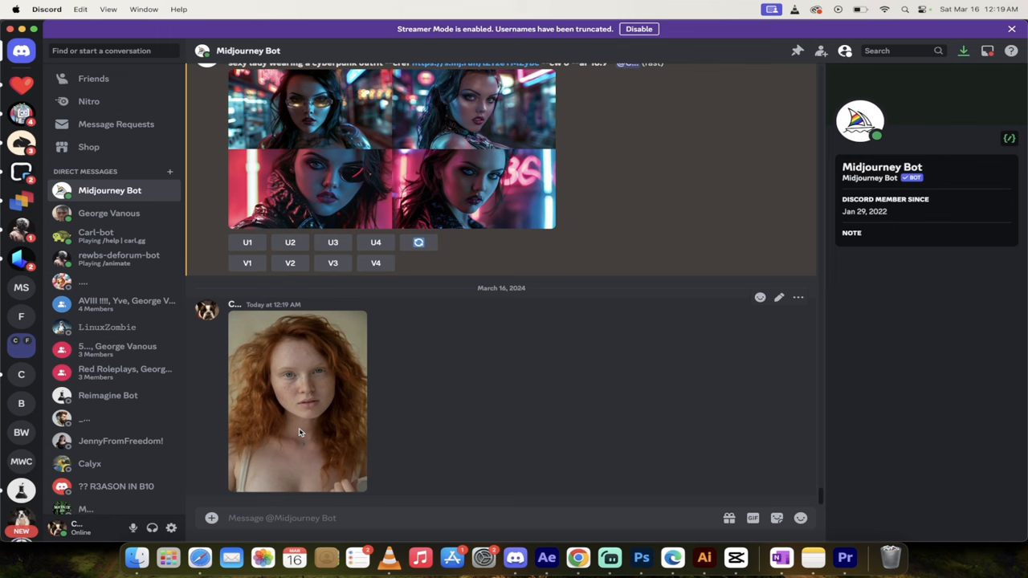
mouse_move(302, 422)
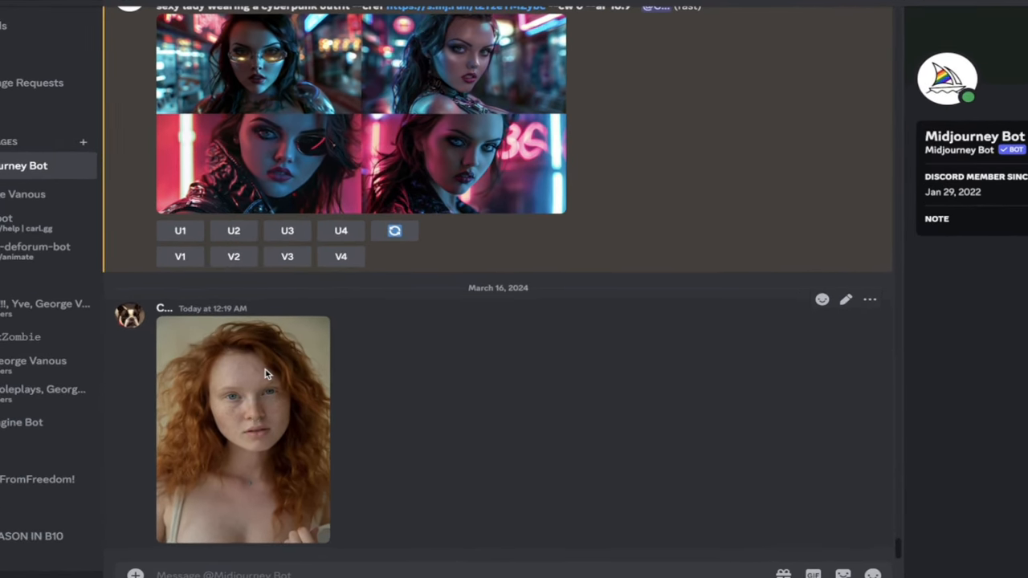
Step: Copy the posted redhead photo's link via Copy Link
right_click(265, 373)
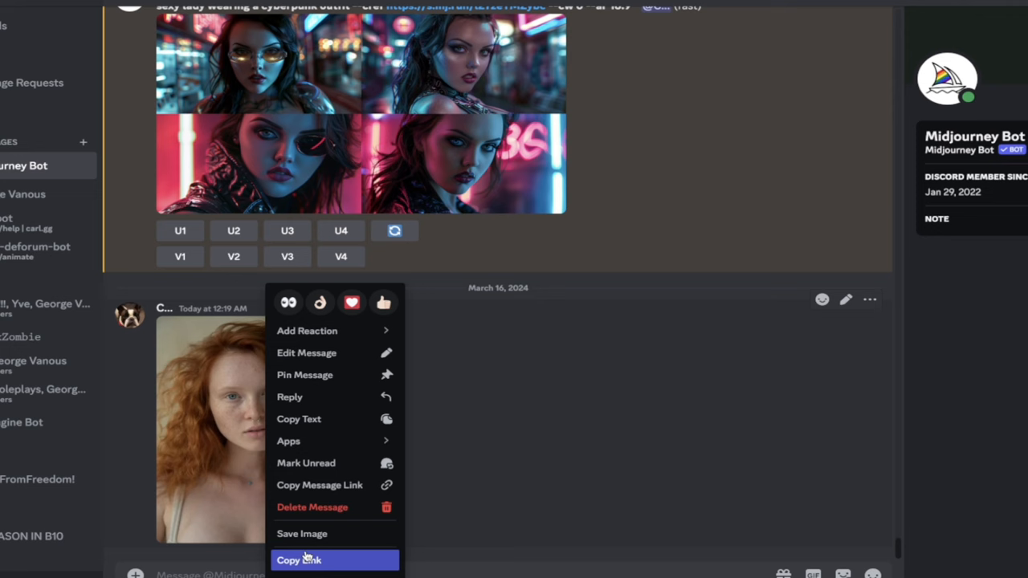
click(299, 558)
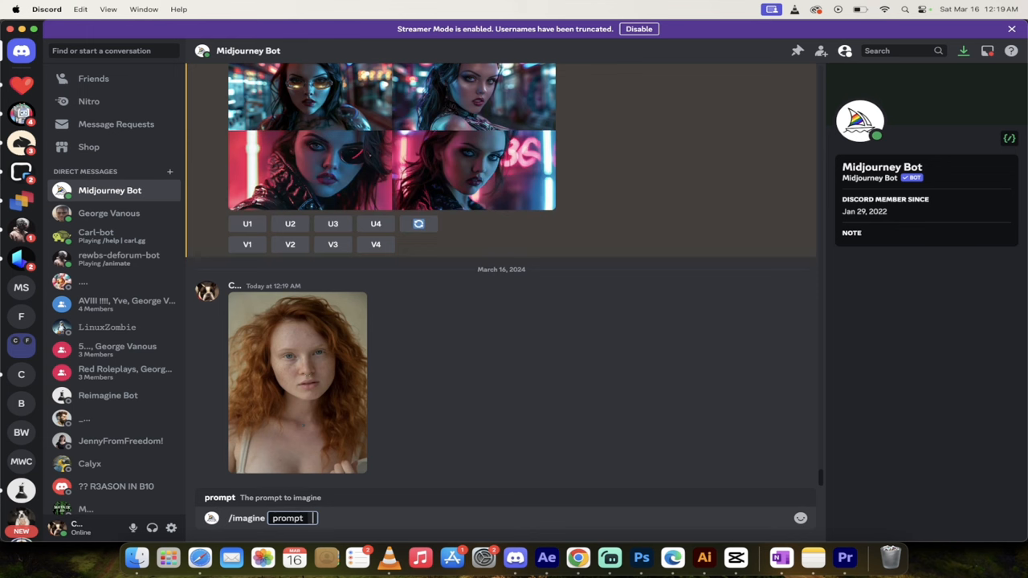
Step: Write "attractive red head lady reading a book --cref" and paste the photo link
text(attractive red head lady reading a book --cre)
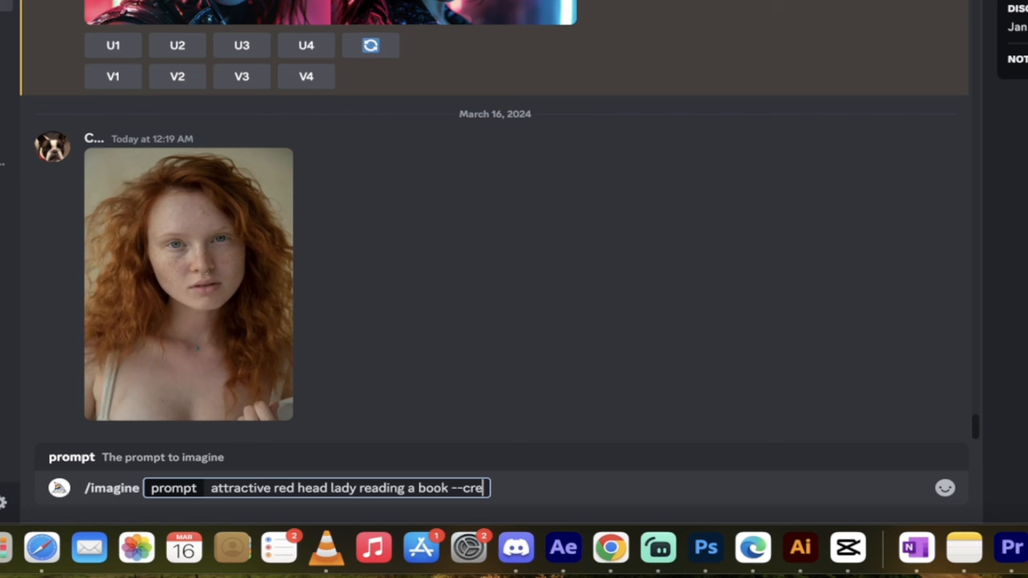
text(f)
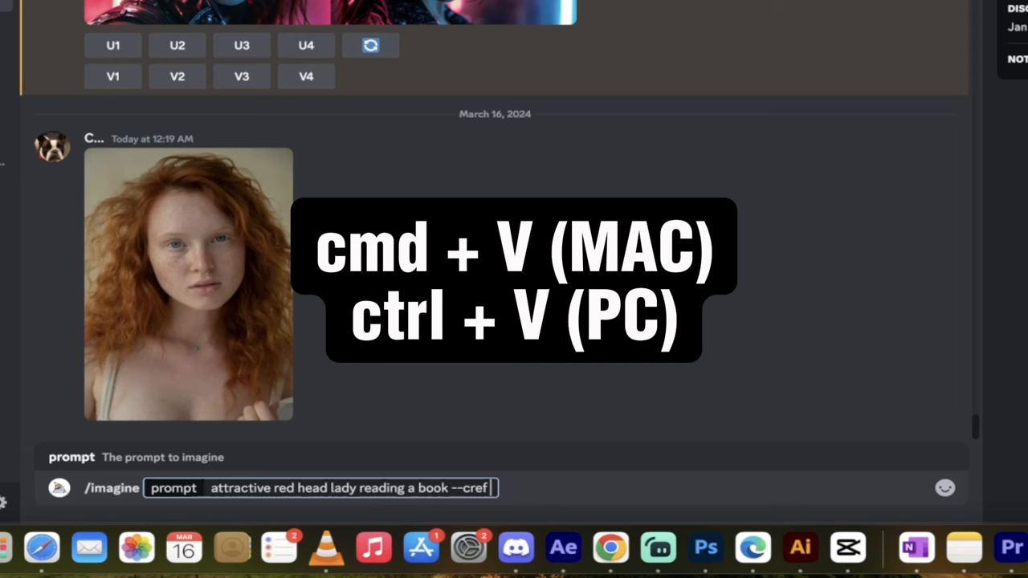
key(cmd+v)
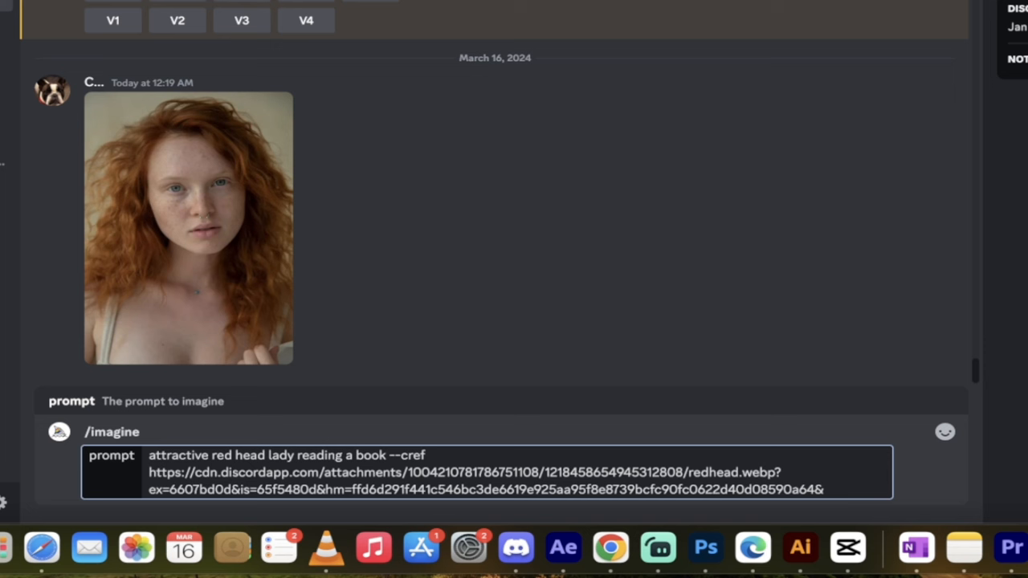
Step: Append --cw 100 as the character weight, re-entering the value after edits
text(--cw)
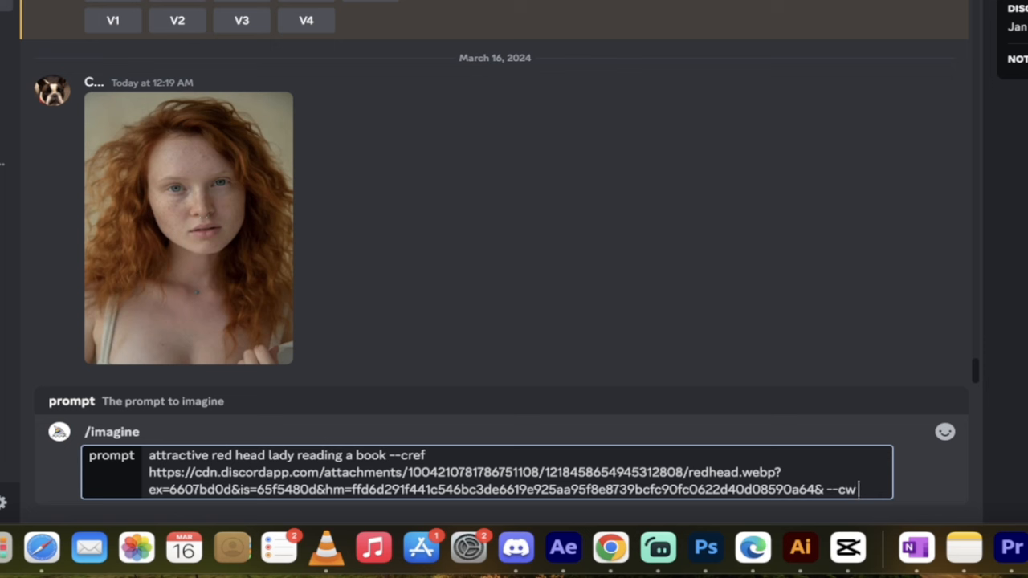
text(100)
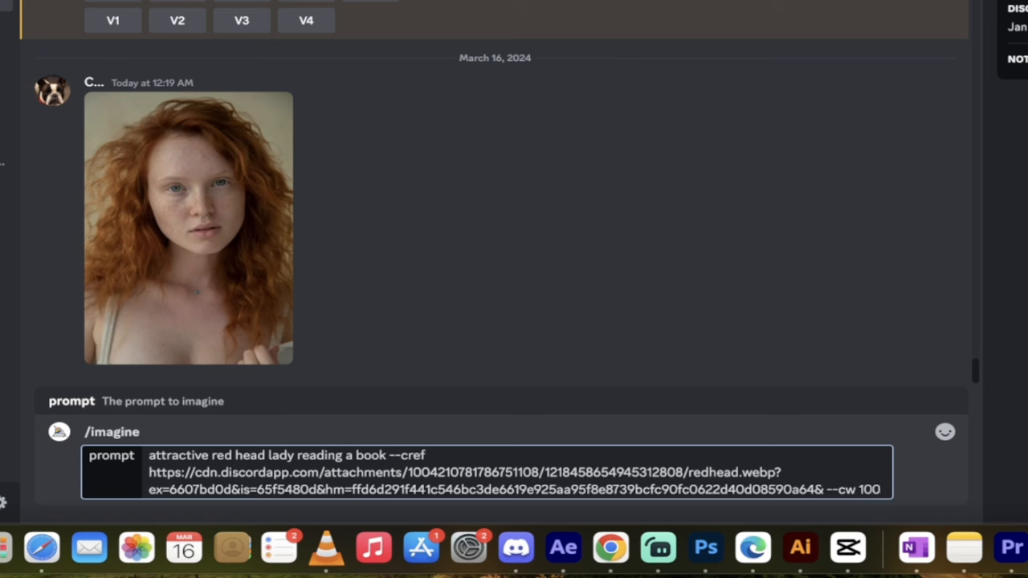
key(backspace)
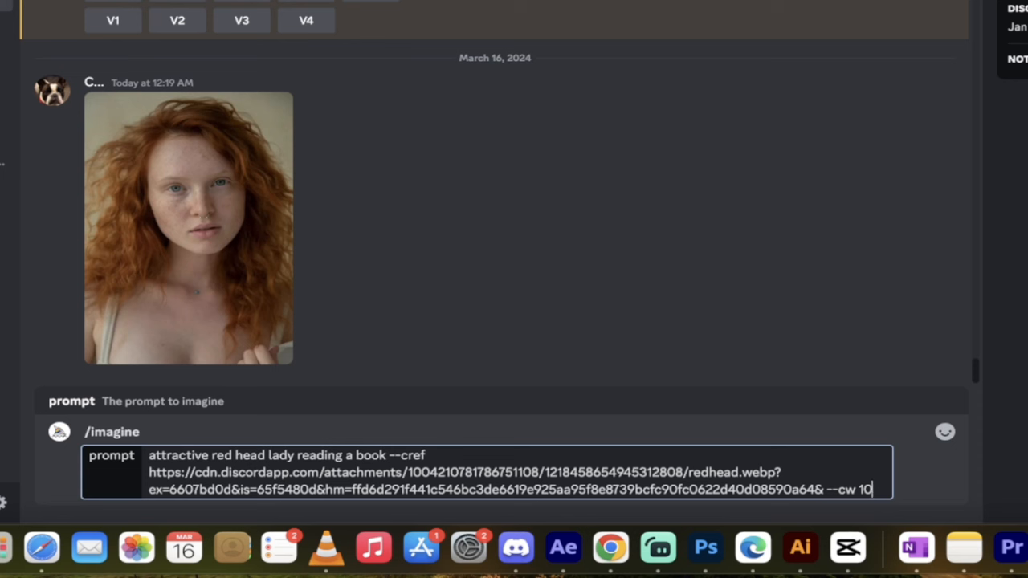
key(Backspace)
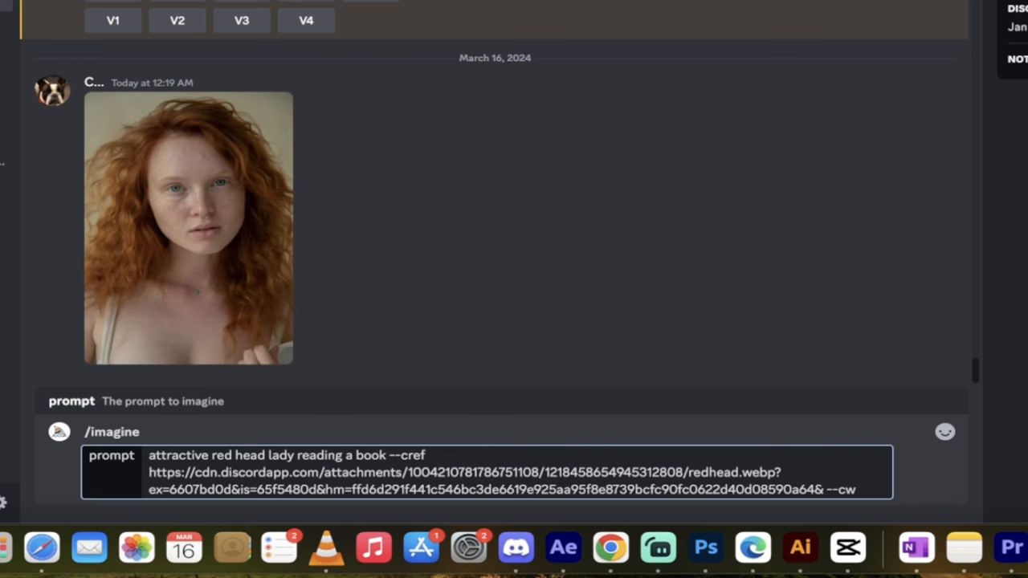
text(0)
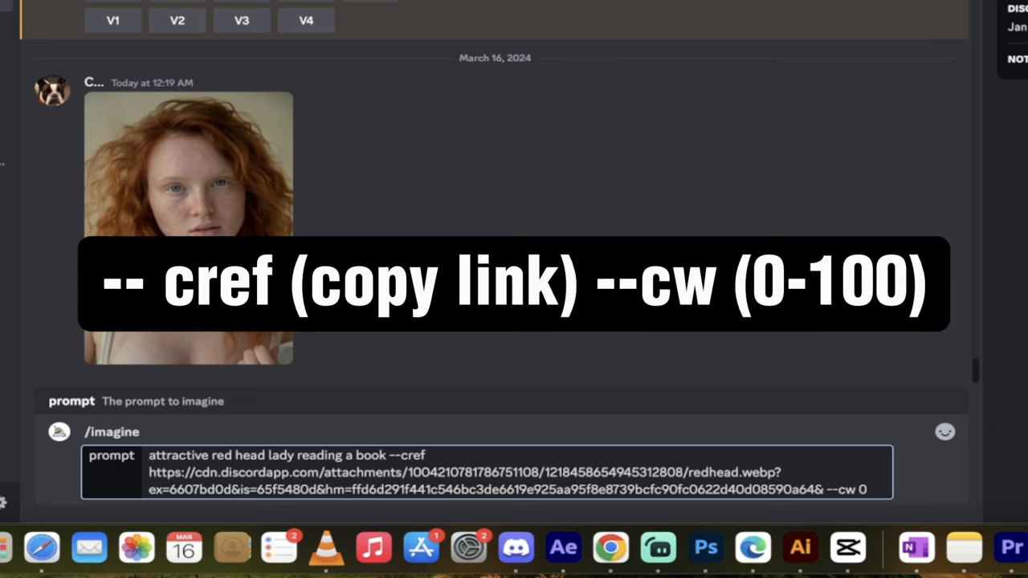
text(1)
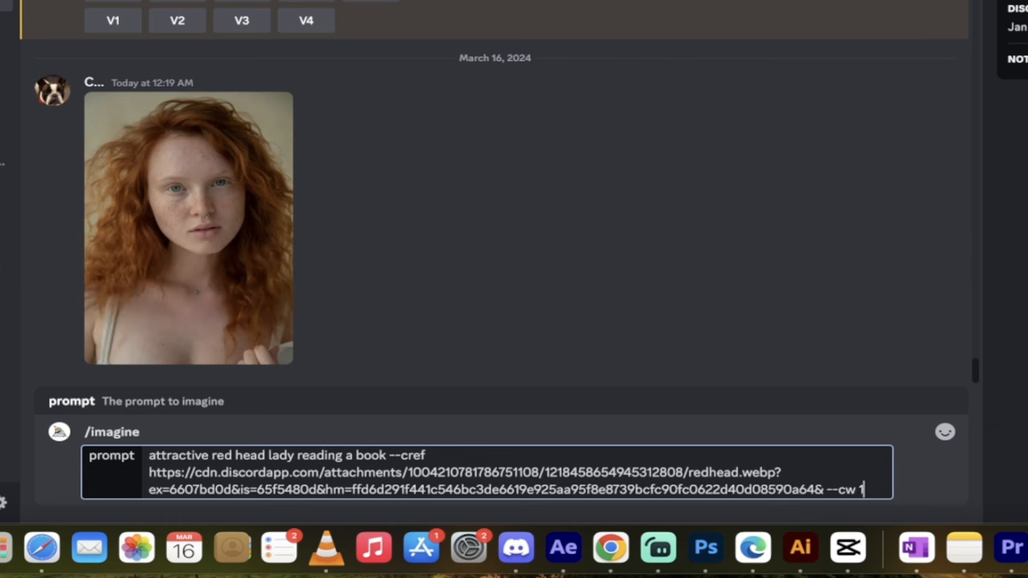
text(00)
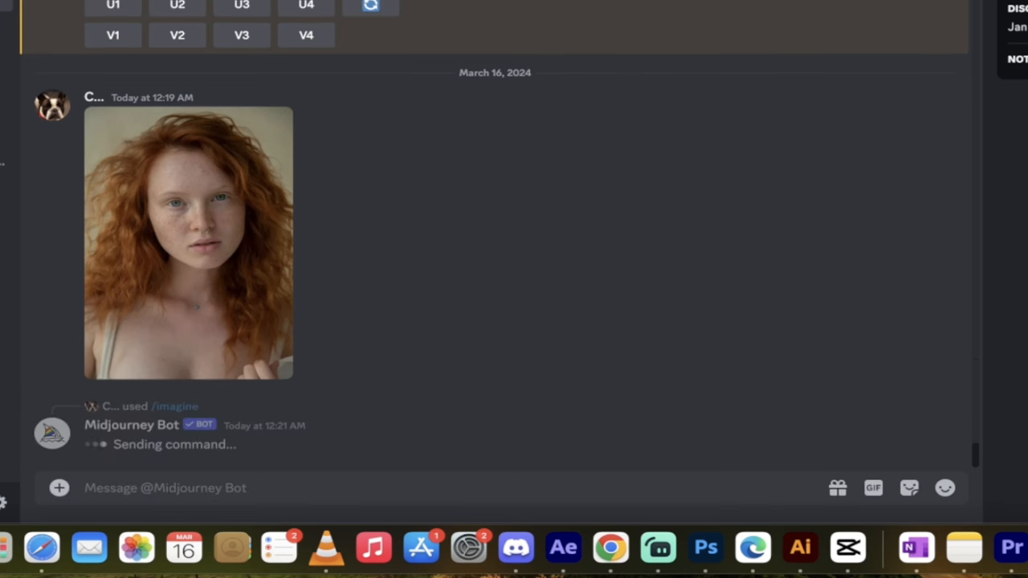
mouse_move(402, 337)
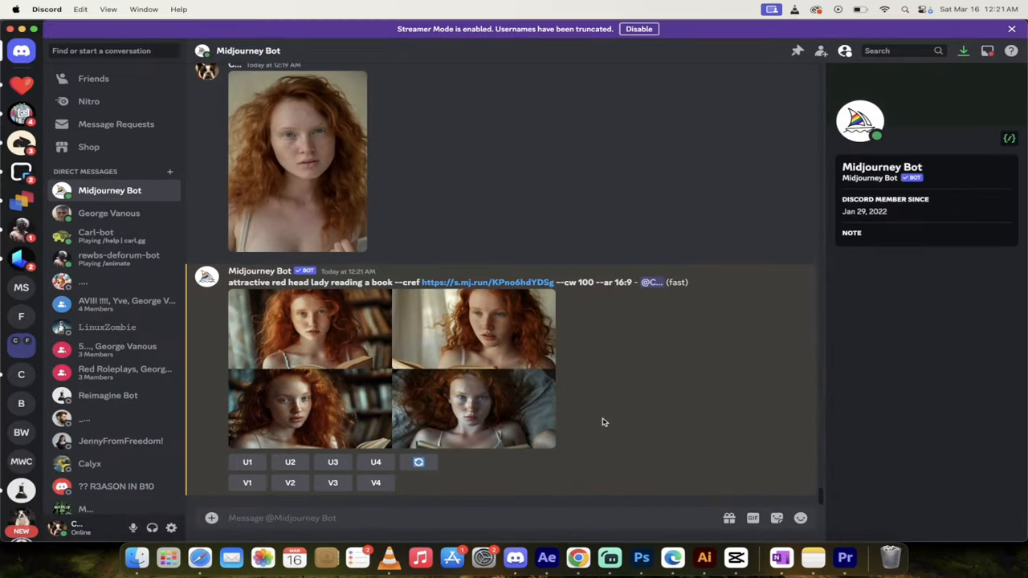
mouse_move(394, 370)
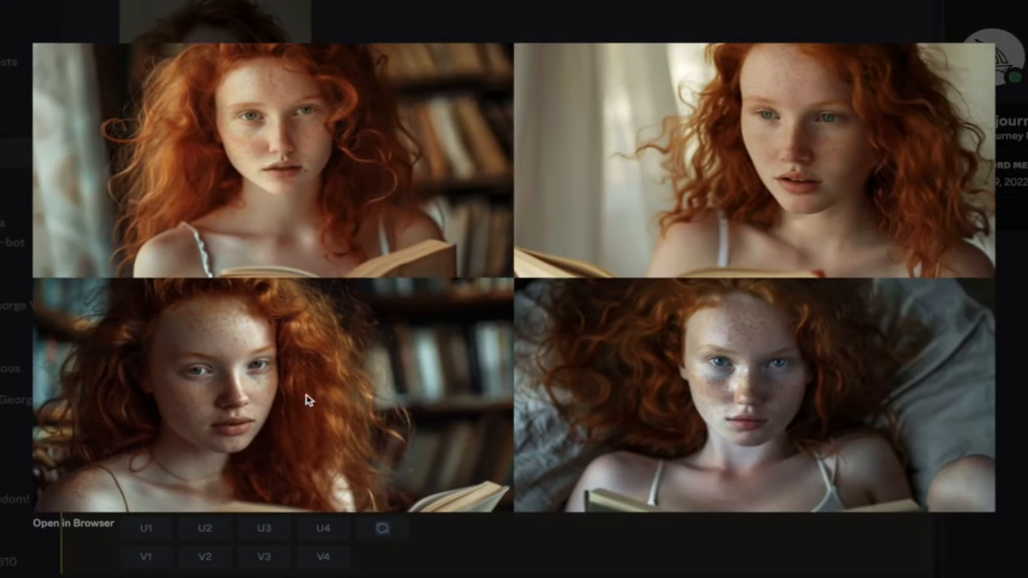
mouse_move(319, 191)
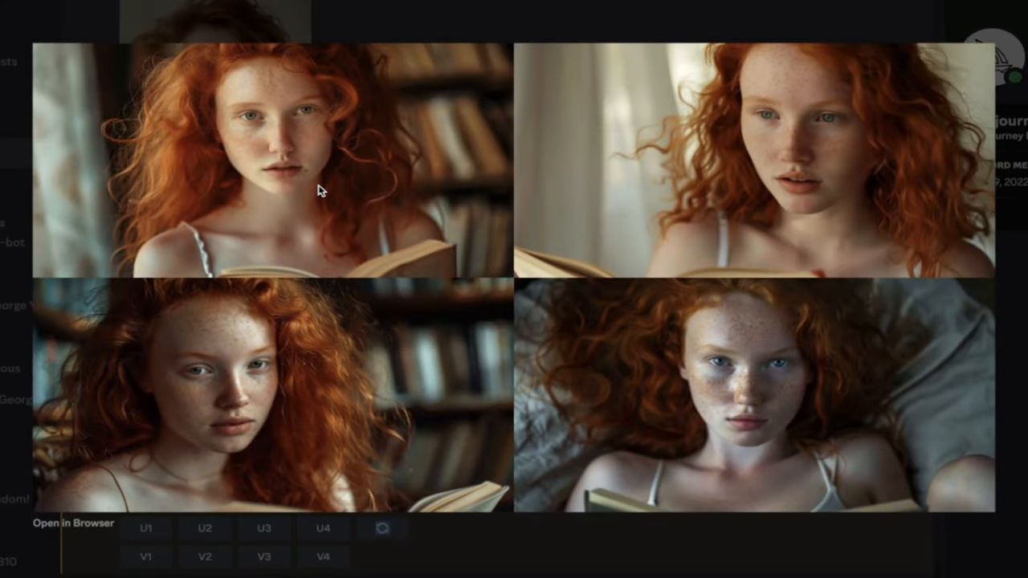
mouse_move(679, 479)
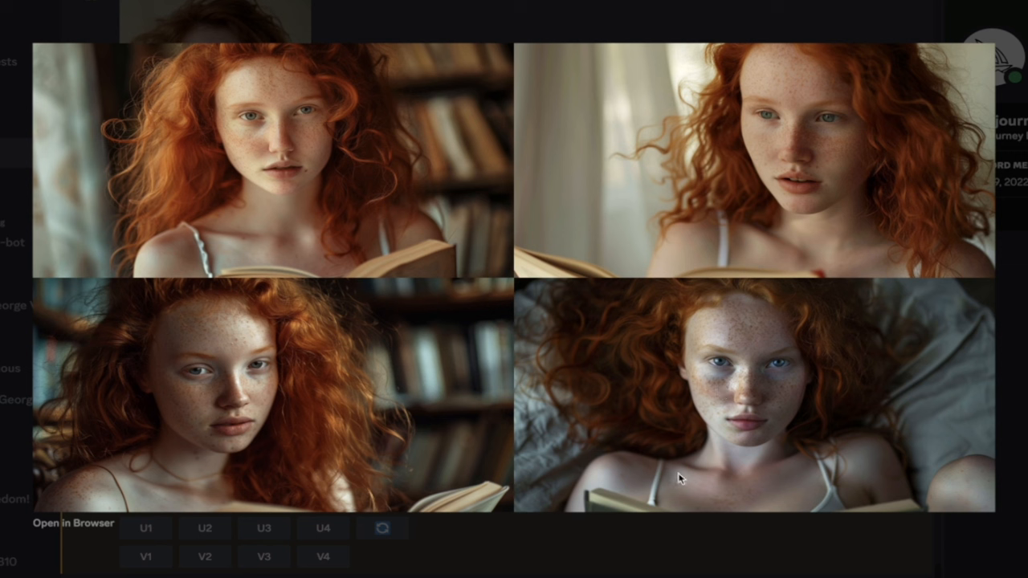
mouse_move(828, 159)
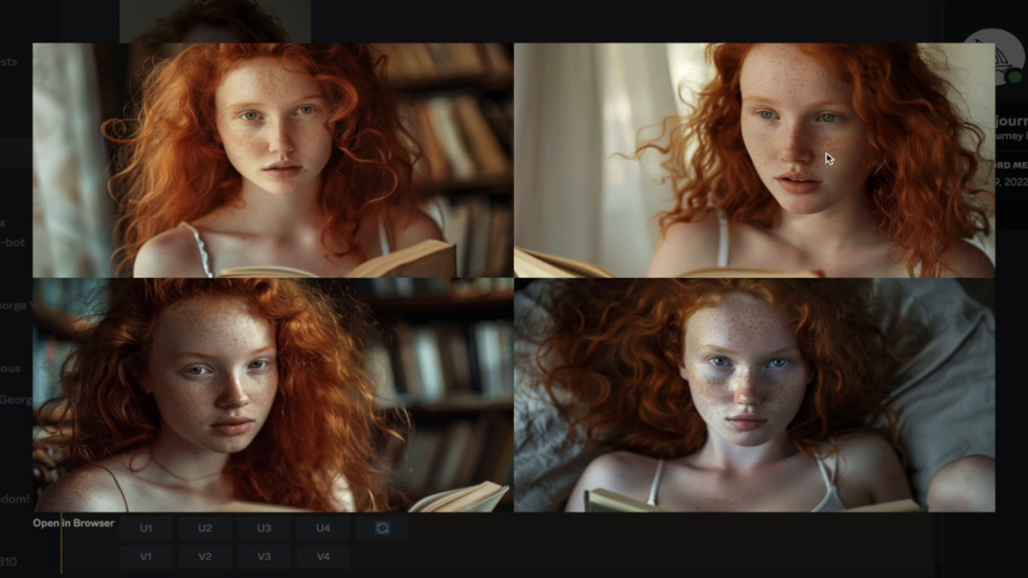
mouse_move(620, 559)
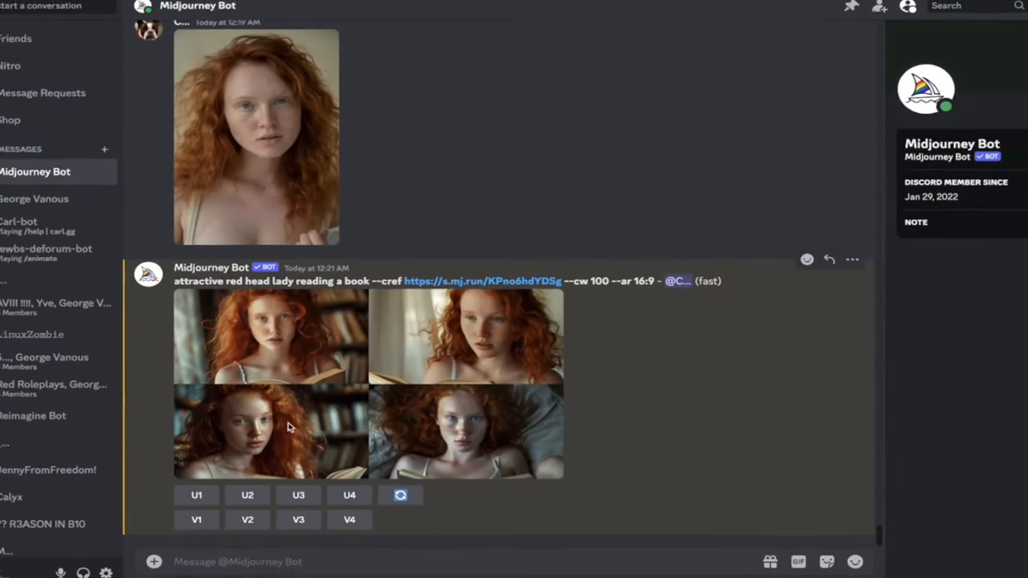
Step: Request an upscale of the fourth grid image with U4
click(350, 494)
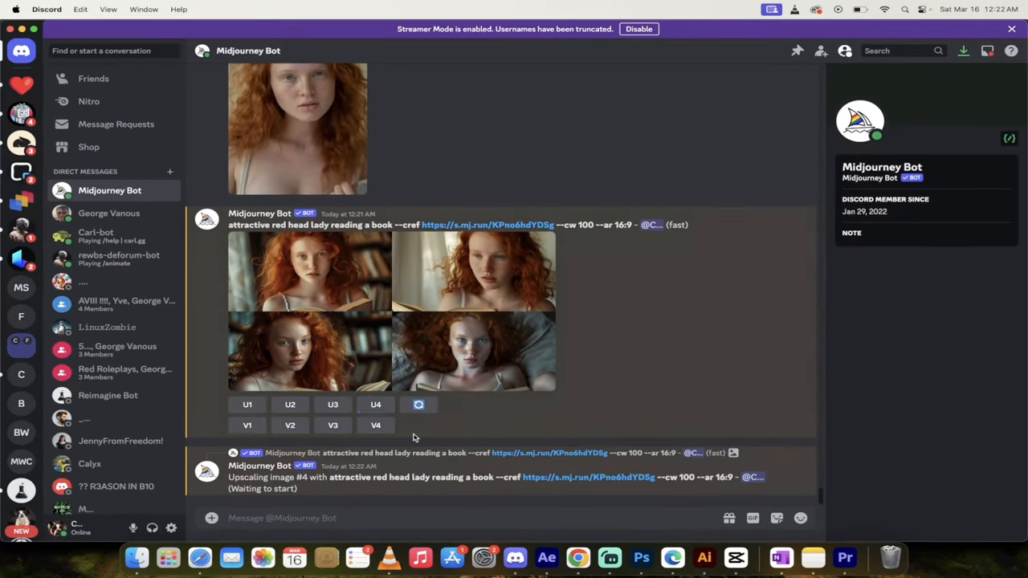